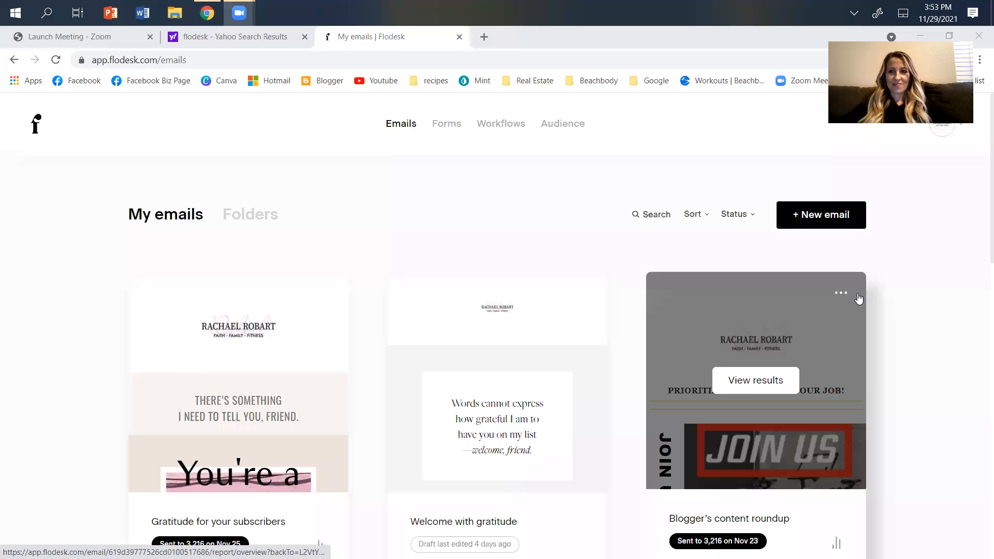
mouse_move(900, 152)
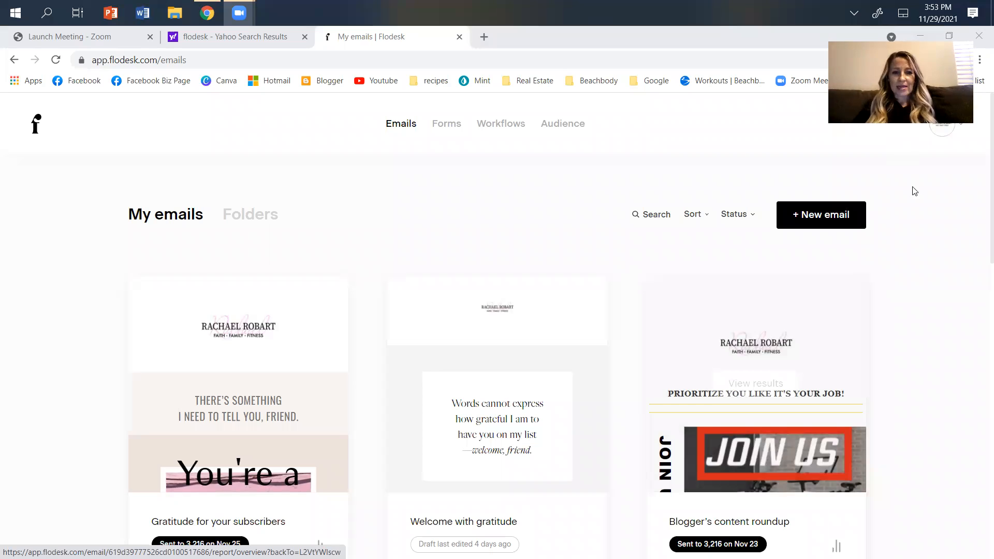
mouse_move(915, 192)
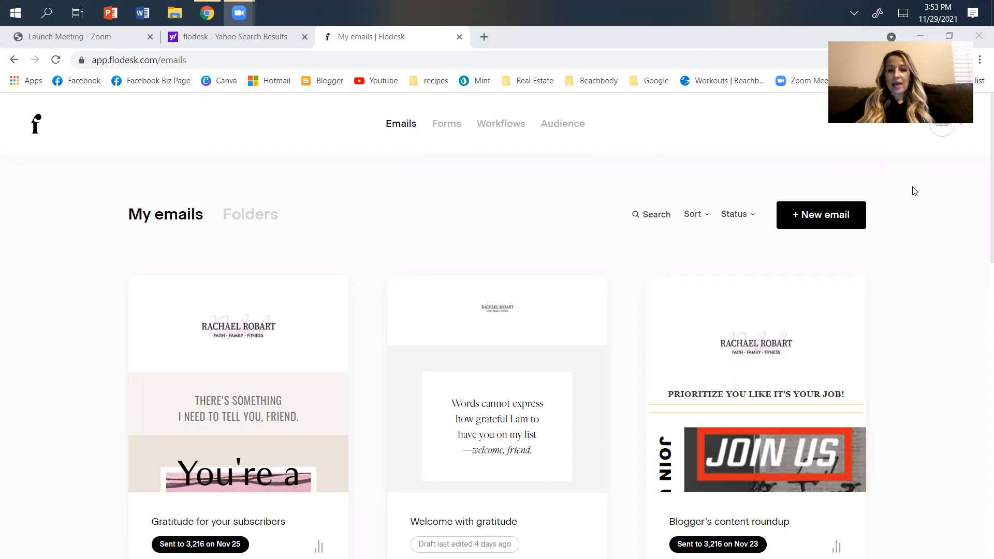
mouse_move(861, 258)
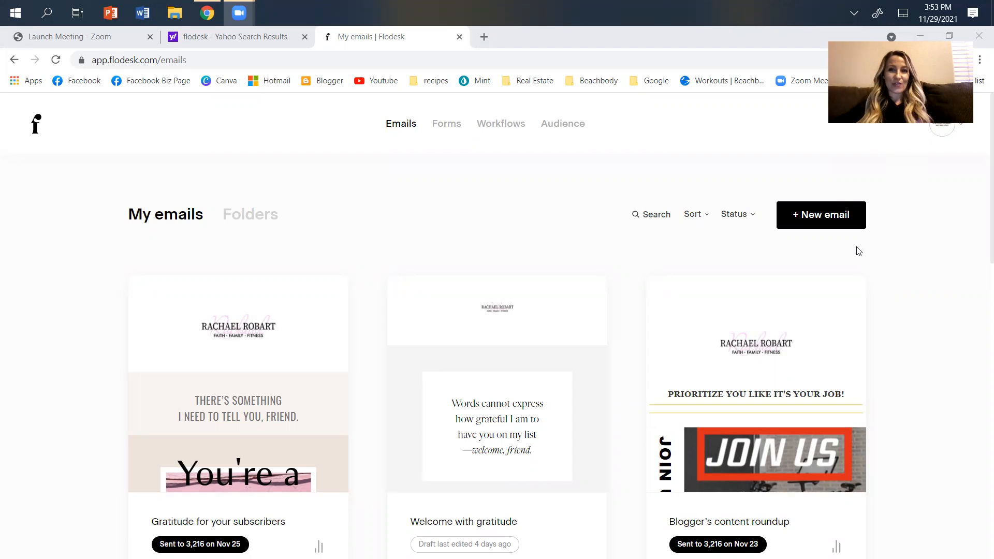
mouse_move(755, 377)
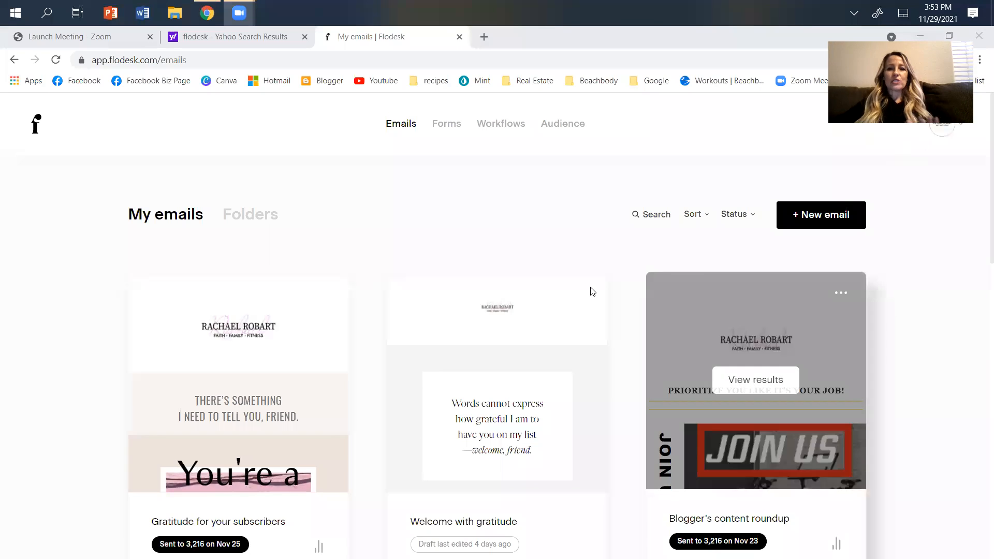
Scroll up and down through the current Flodesk page to survey its content.
scroll(down, 3)
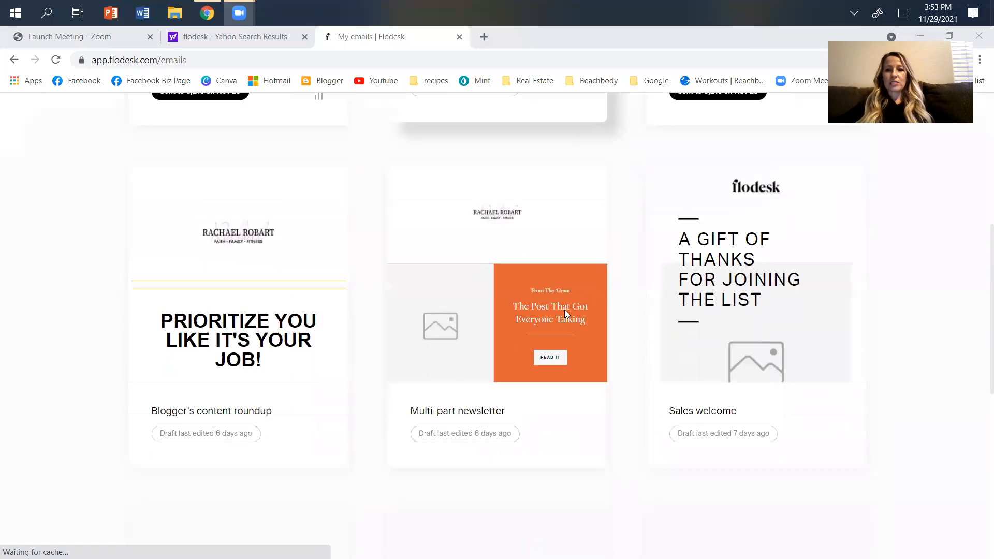
scroll(up, 3)
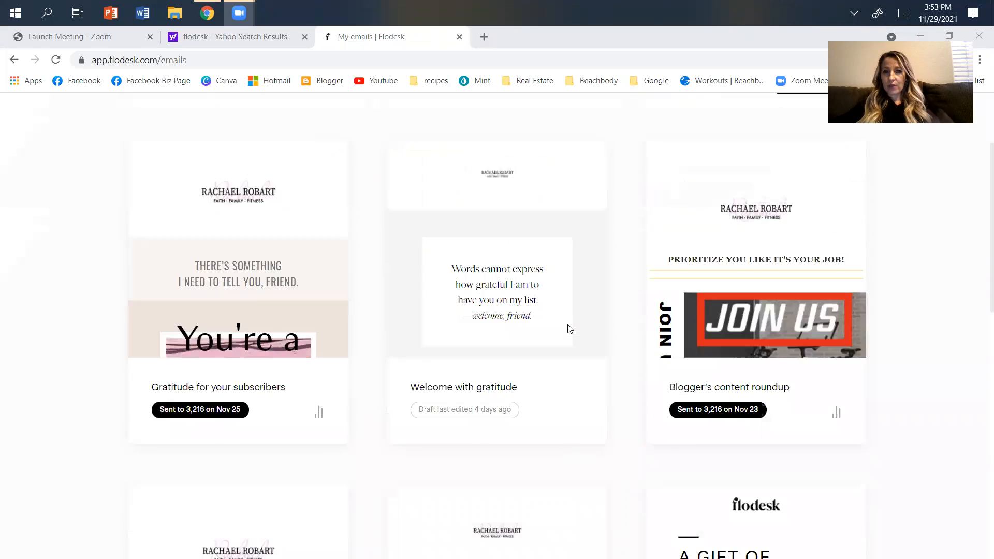
scroll(down, 3)
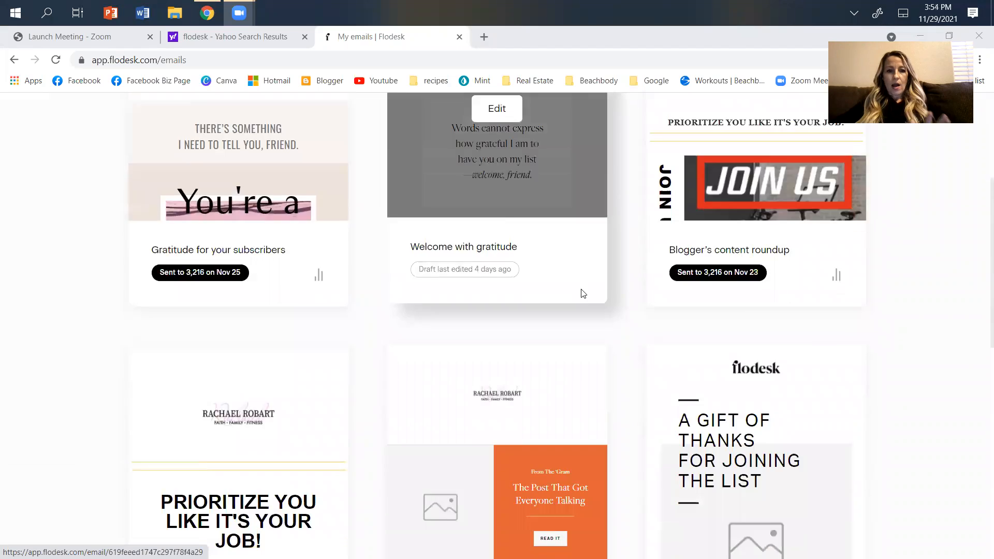
scroll(down, 3)
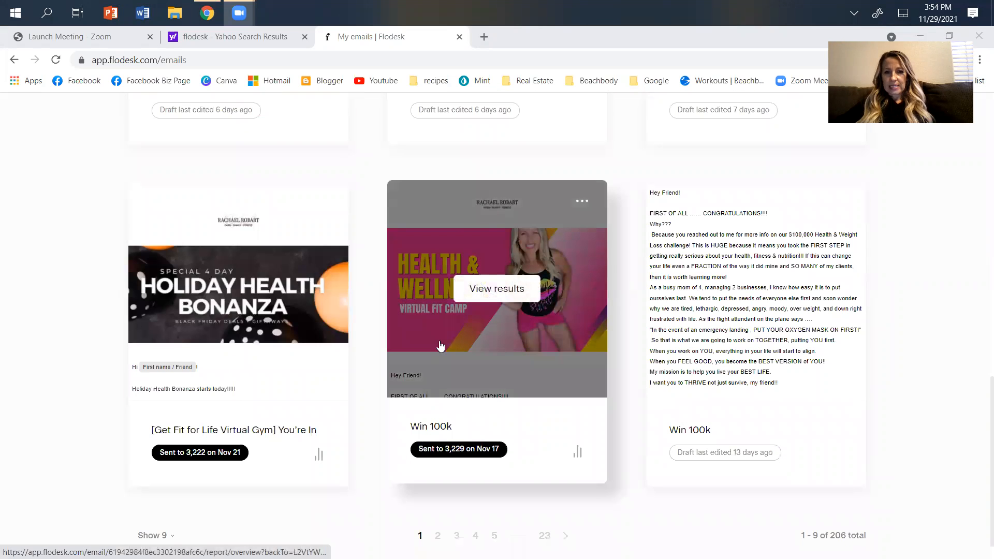
mouse_move(526, 333)
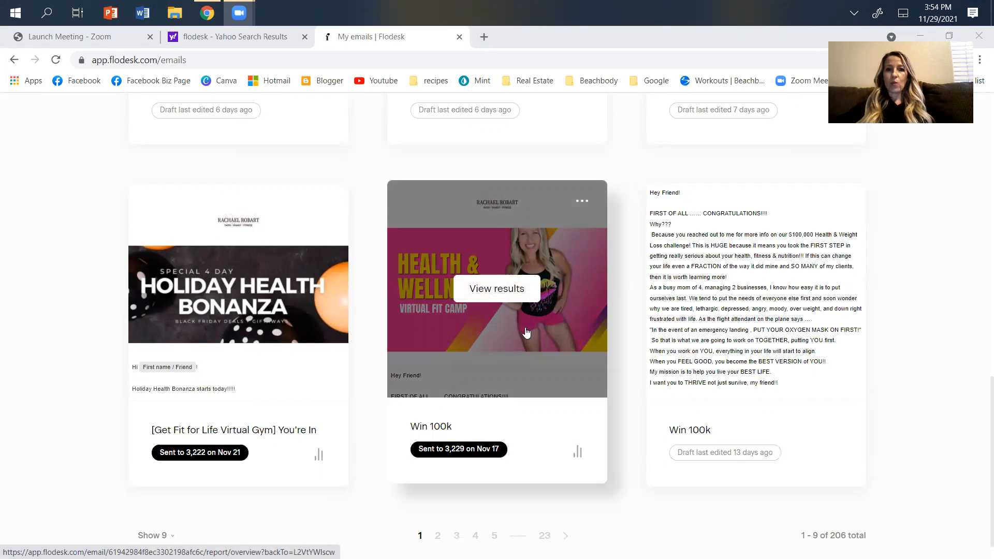
mouse_move(554, 346)
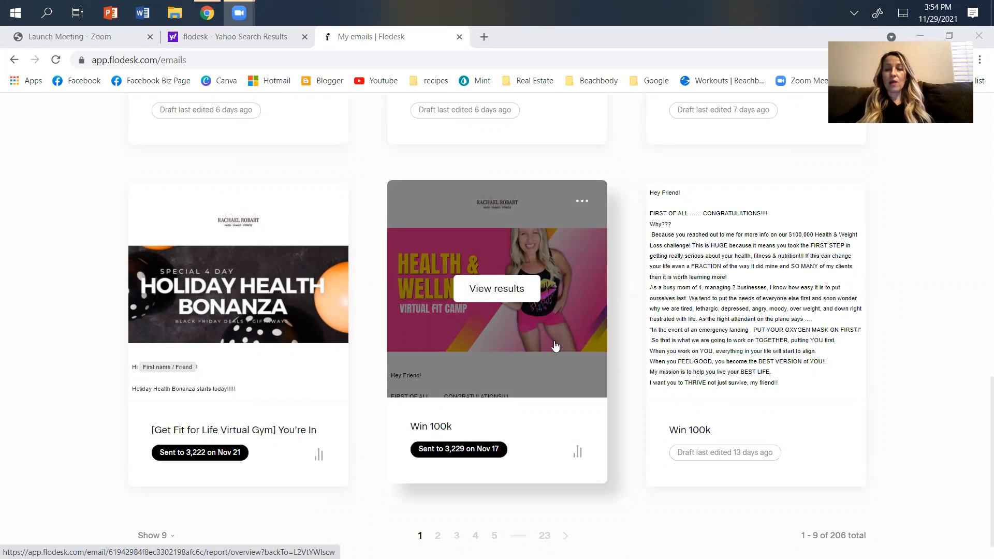
mouse_move(550, 338)
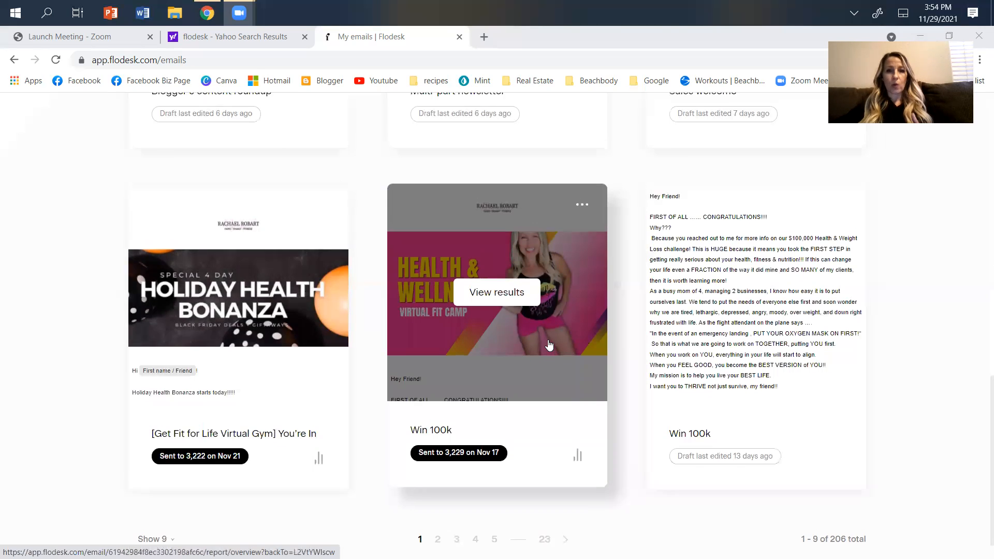
scroll(up, 3)
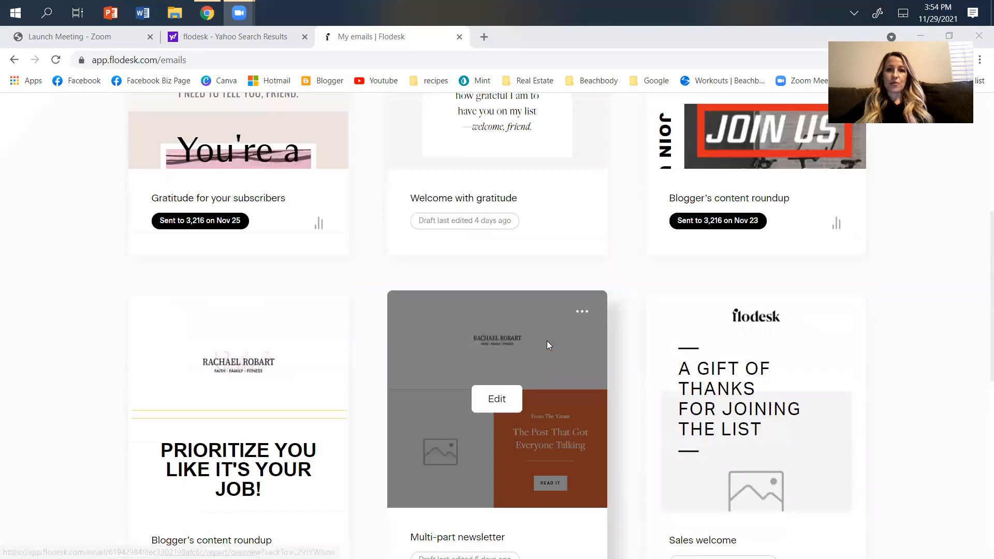
scroll(up, 3)
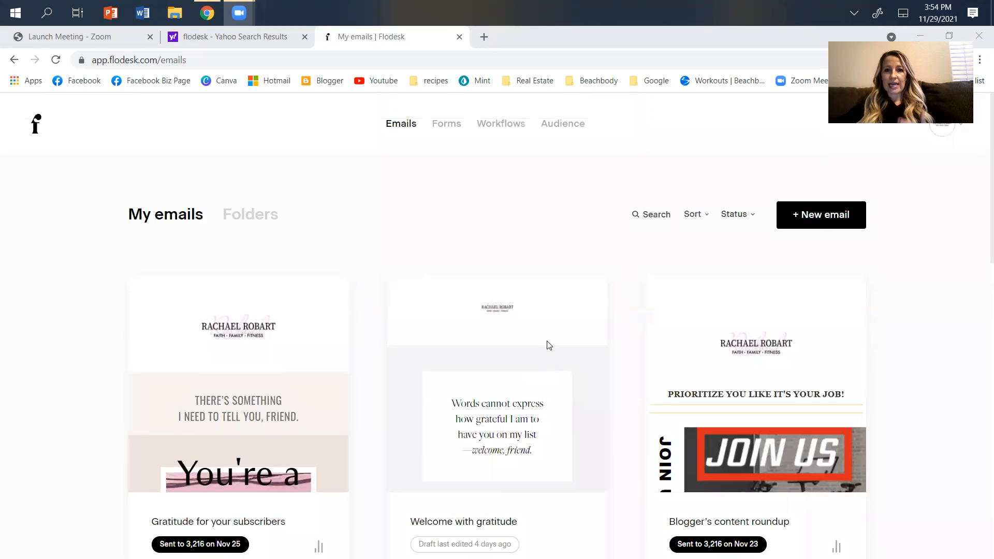
mouse_move(542, 203)
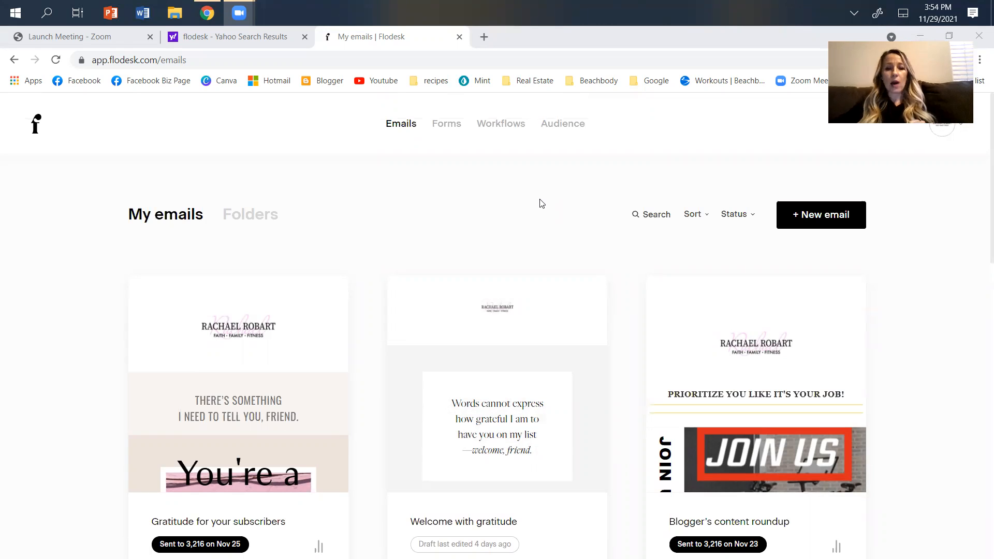
mouse_move(445, 209)
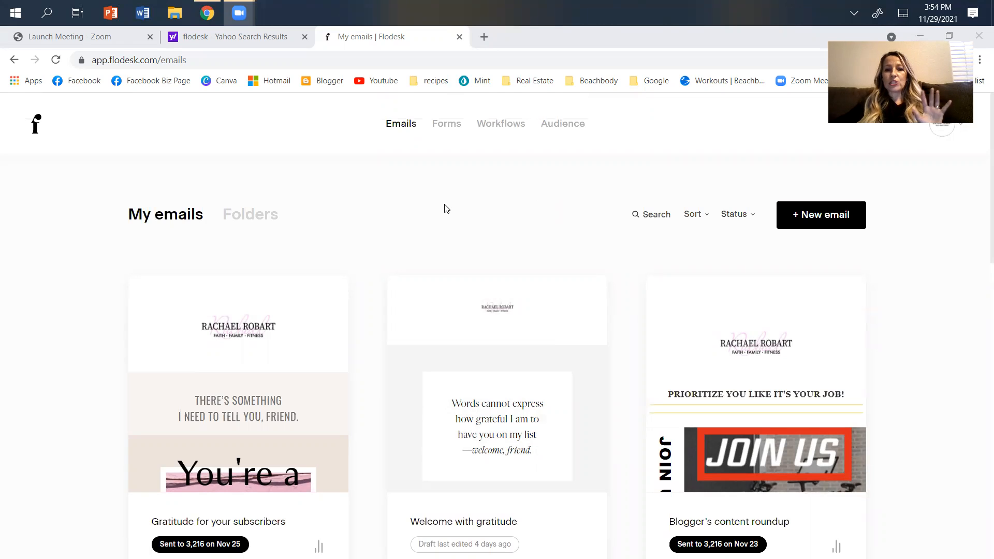
mouse_move(501, 123)
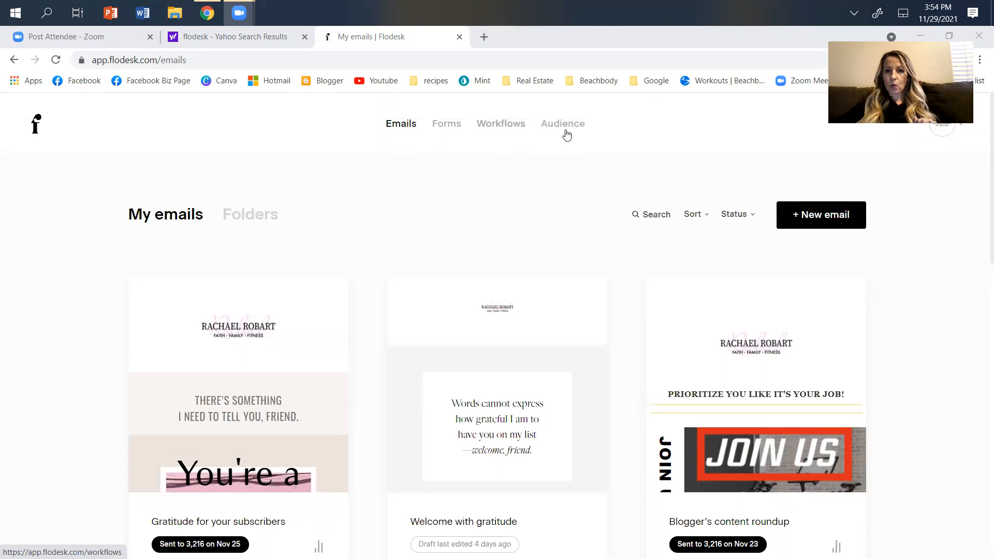
mouse_move(500, 124)
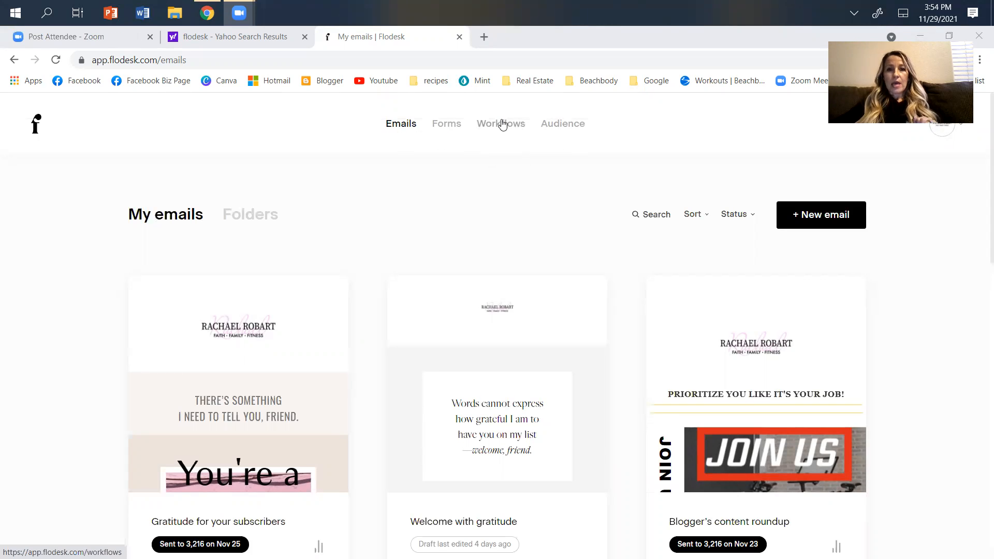
mouse_move(513, 152)
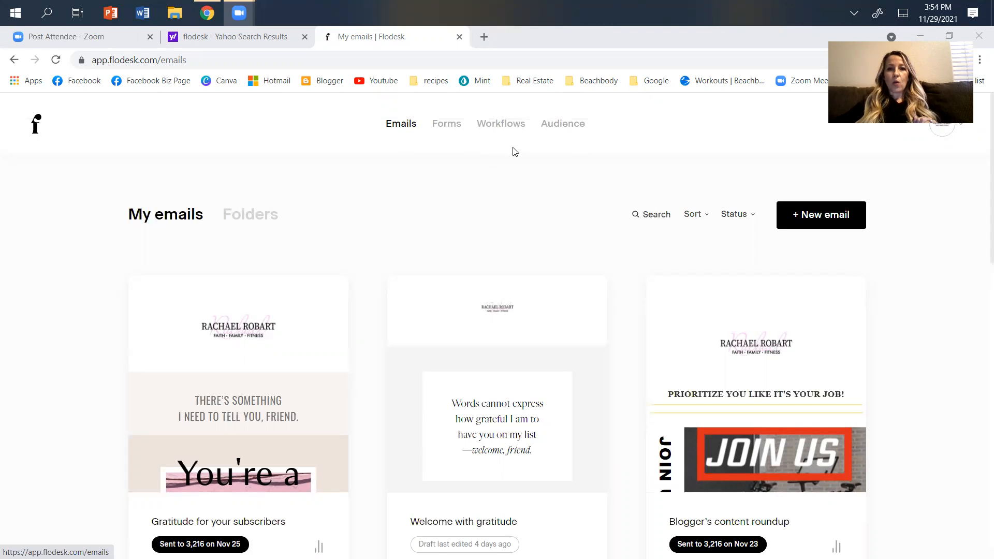
Browse the workflows list, then switch to Audience's All subscribers list.
click(500, 123)
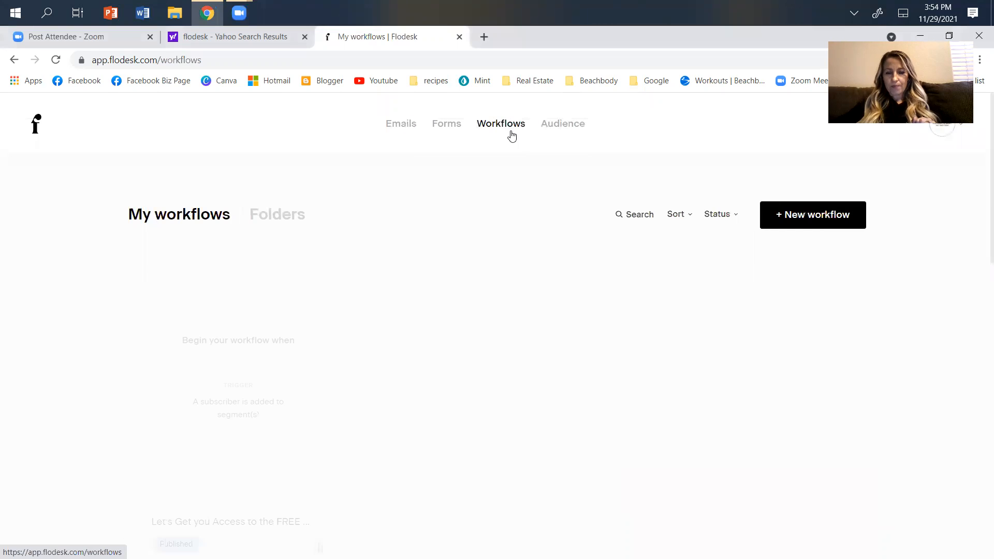
scroll(down, 3)
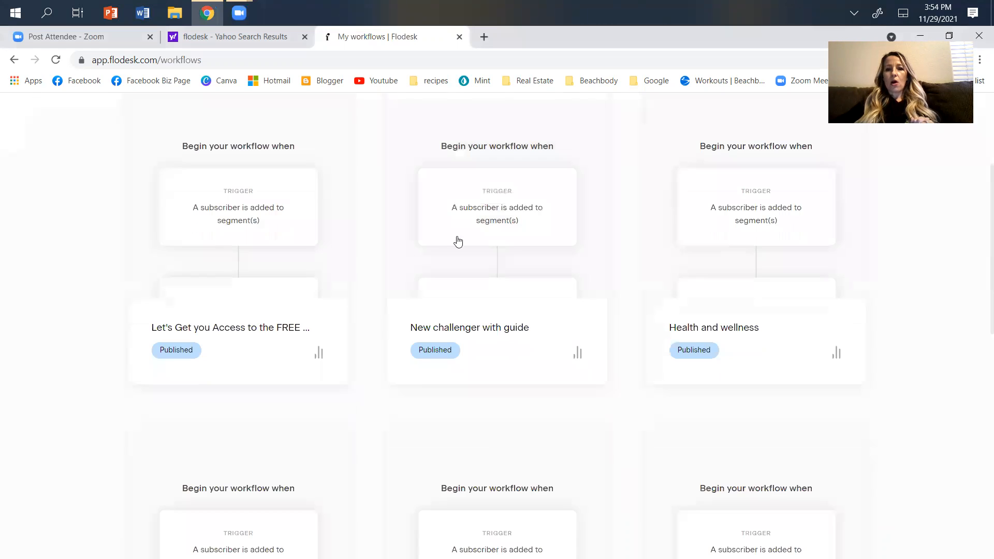
scroll(down, 3)
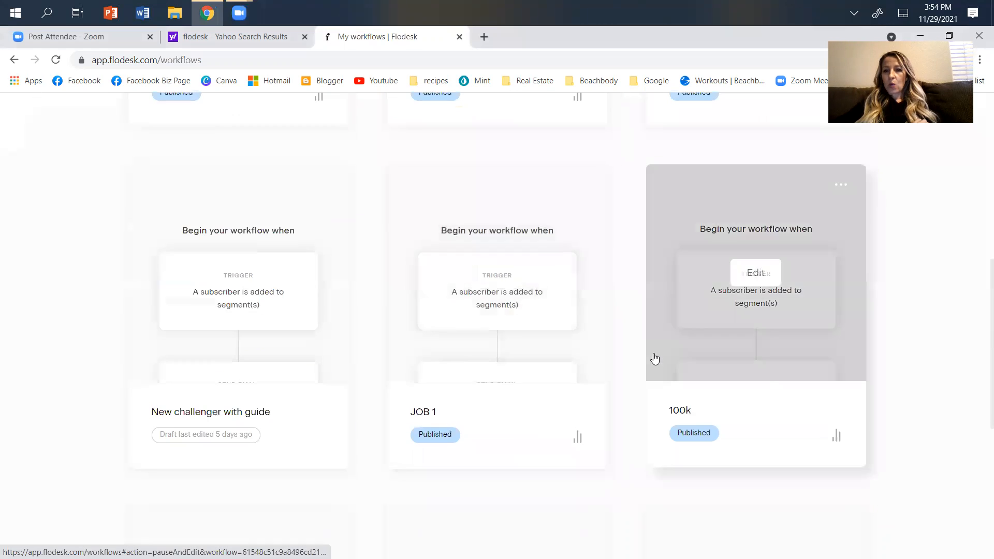
scroll(up, 3)
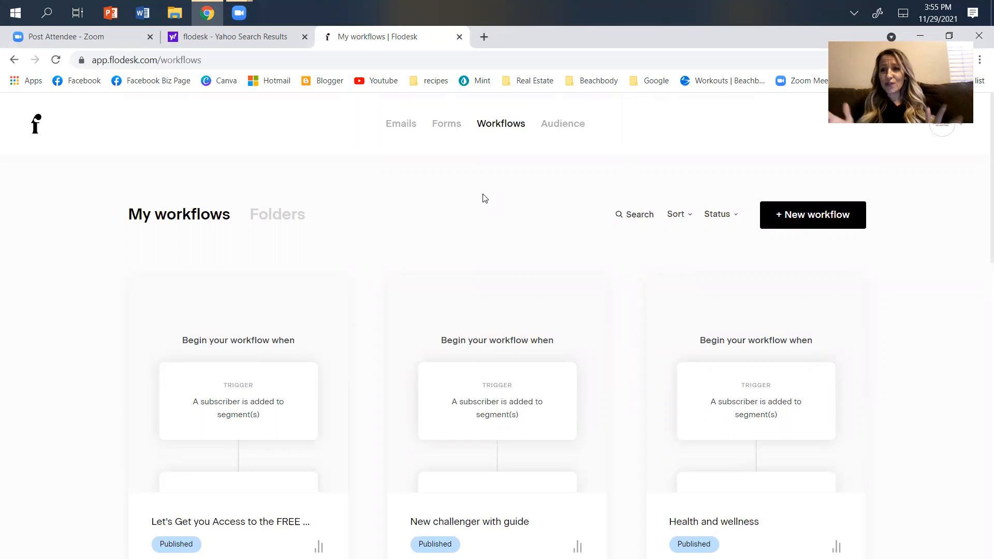
mouse_move(478, 207)
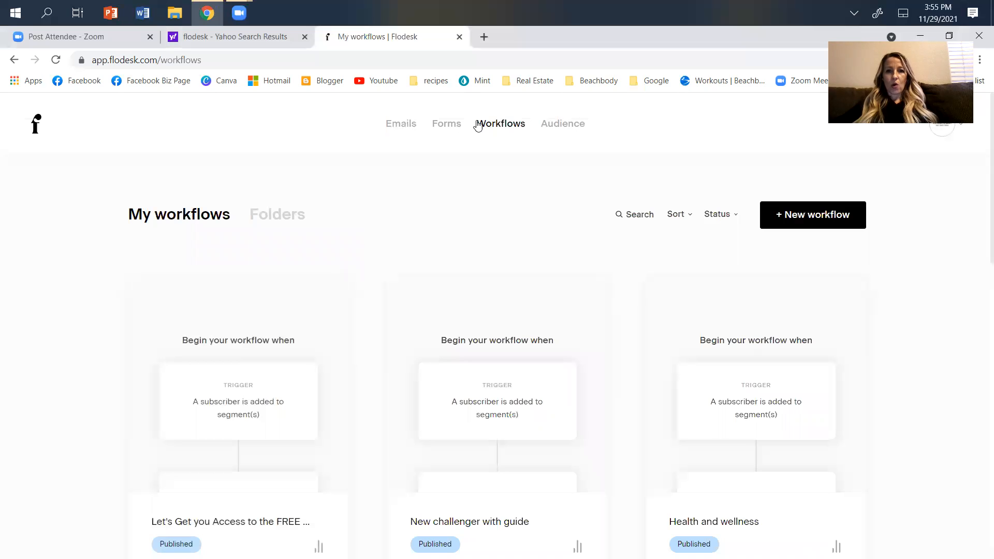
click(562, 124)
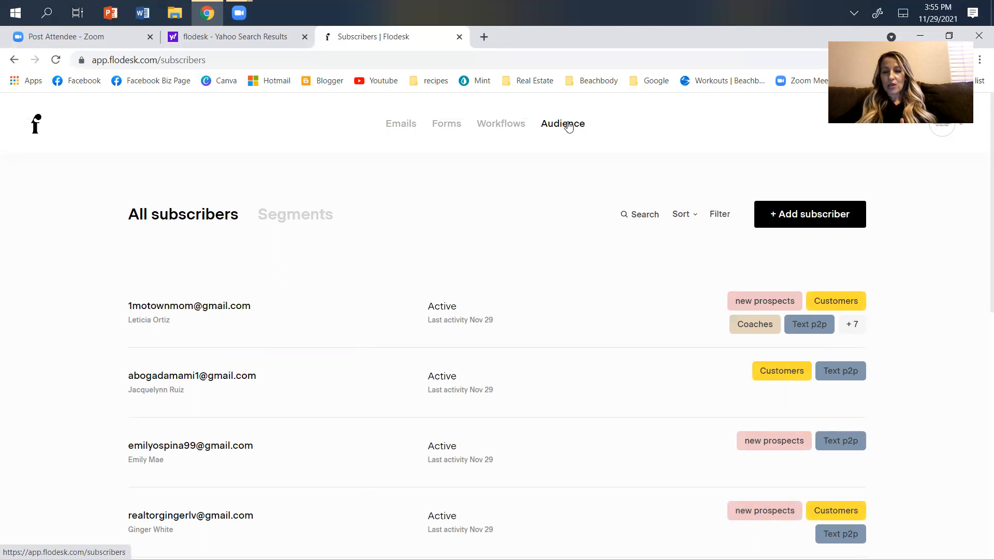
mouse_move(815, 209)
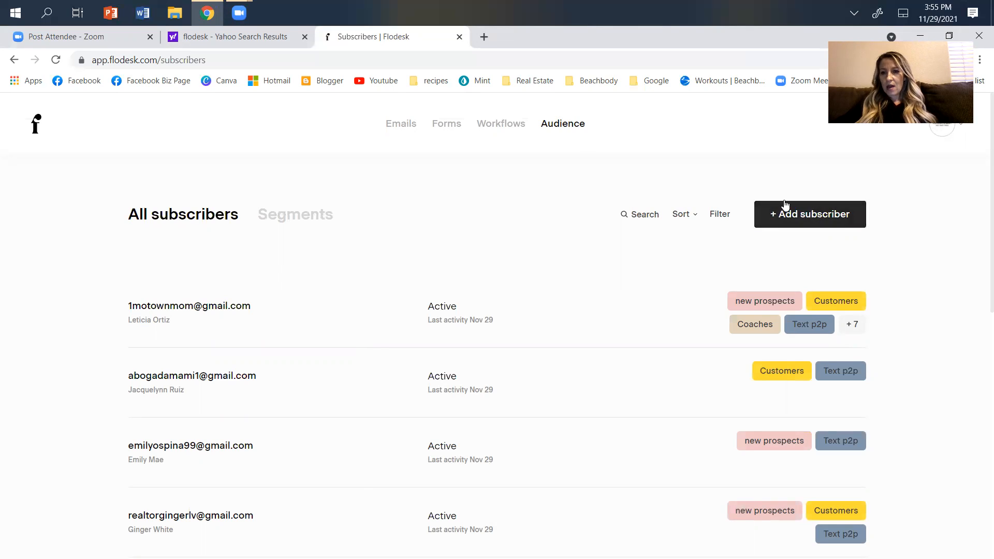
mouse_move(853, 210)
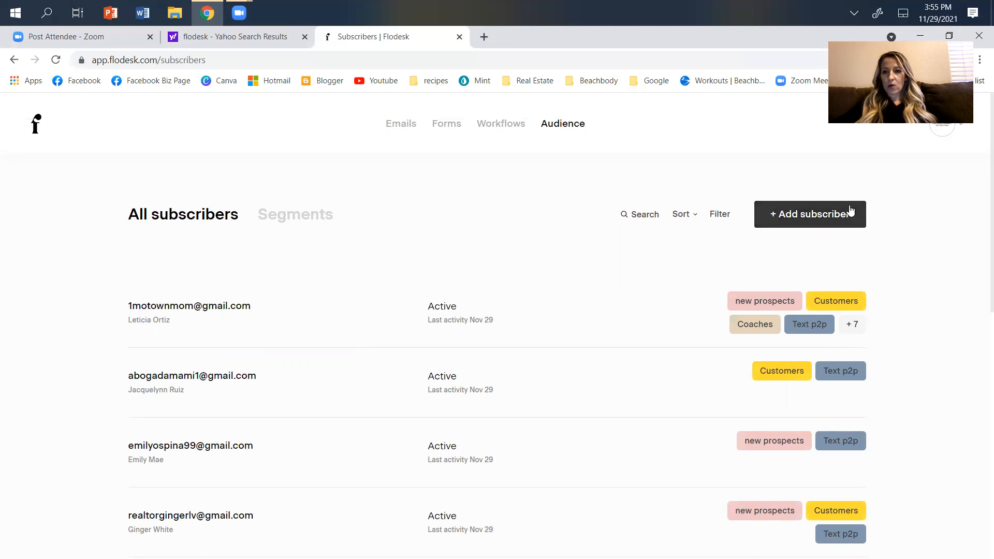
mouse_move(814, 241)
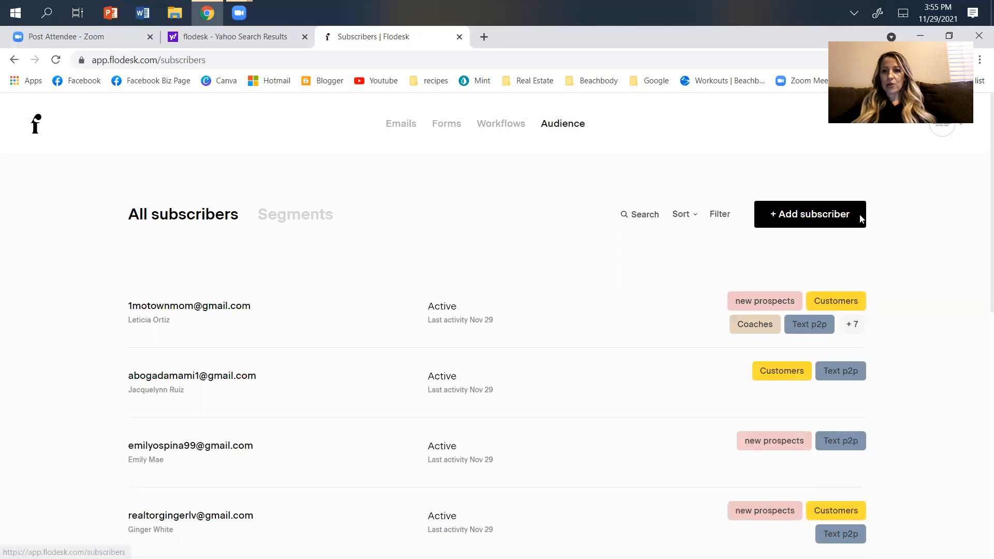
Add an individual subscriber and expand the Segments dropdown showing existing segments with counts.
click(809, 213)
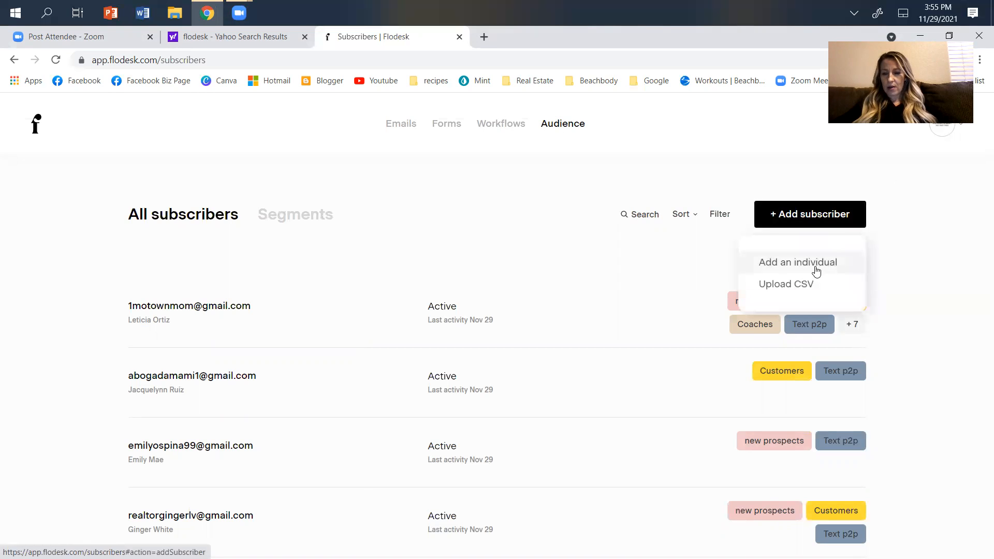
click(798, 262)
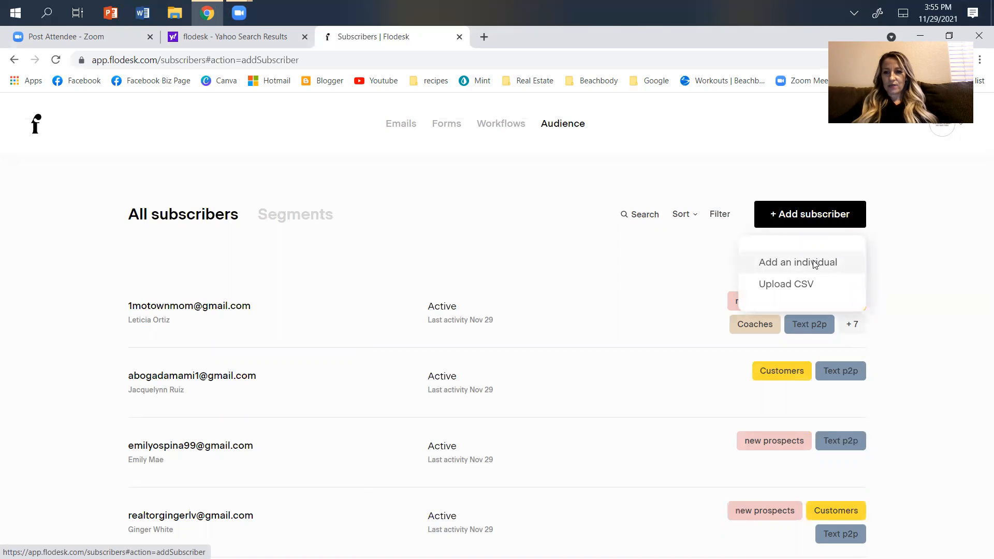
click(797, 262)
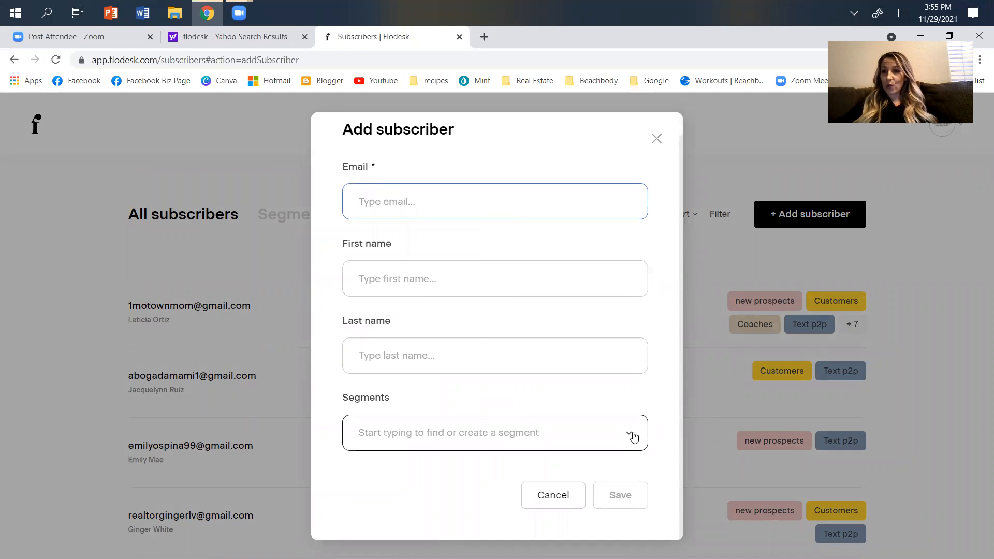
click(619, 495)
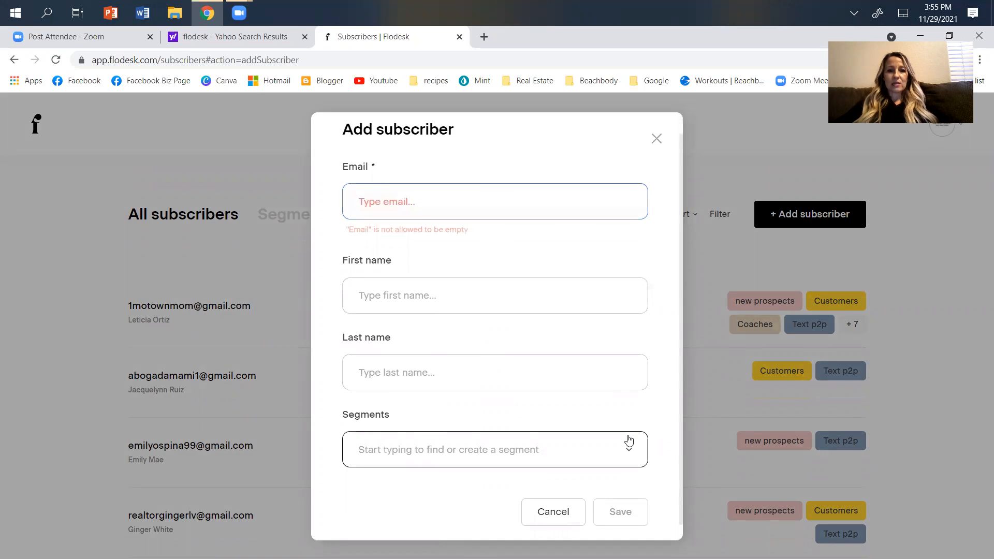
click(495, 449)
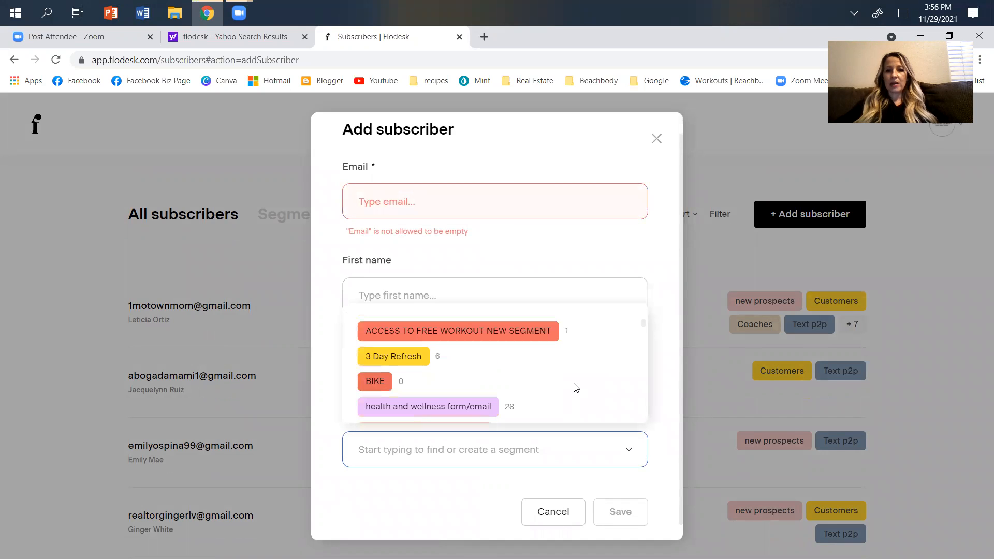
mouse_move(571, 395)
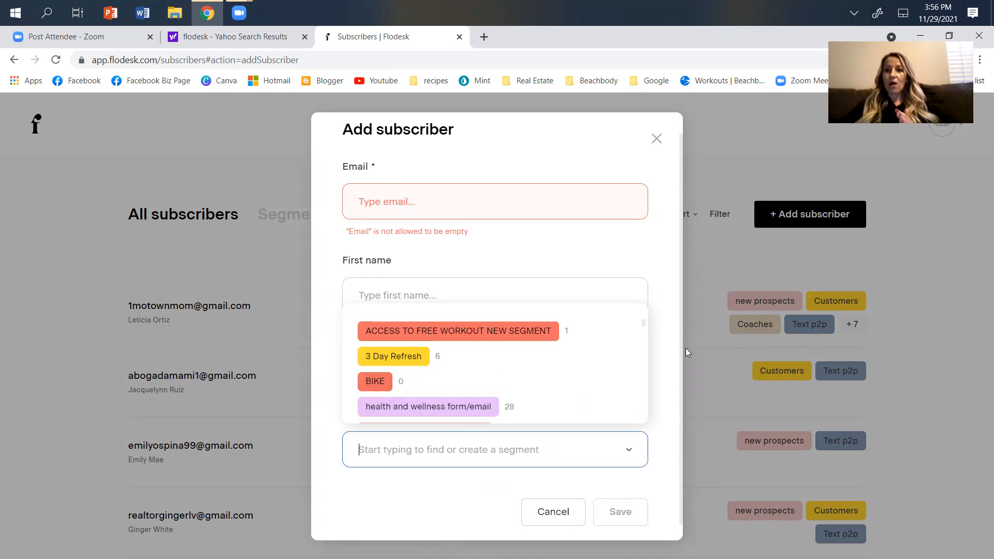
mouse_move(781, 170)
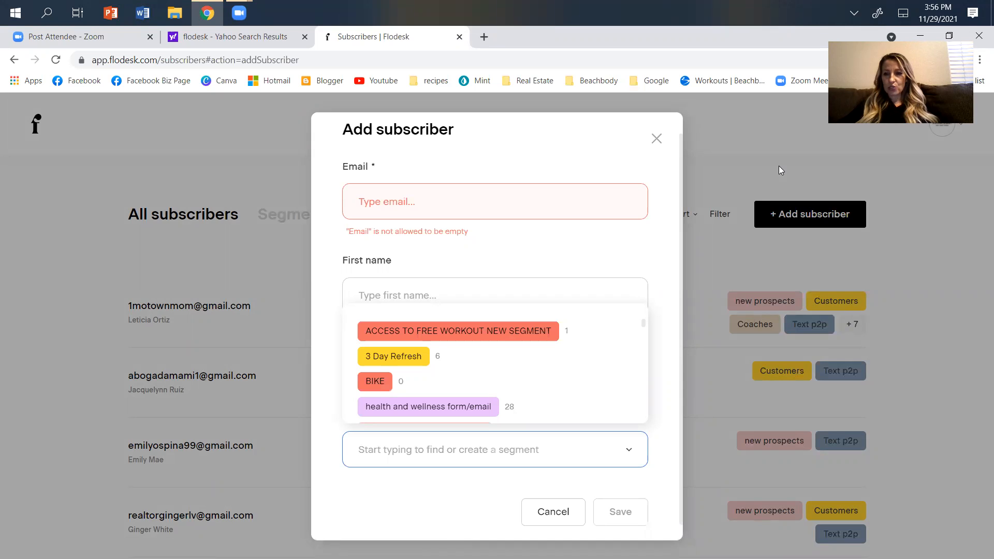
mouse_move(791, 163)
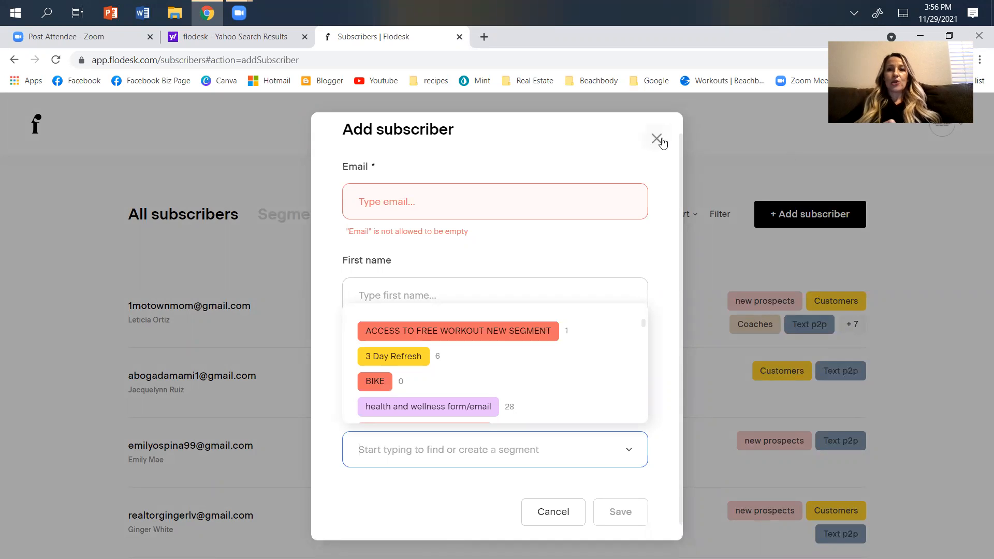
click(656, 138)
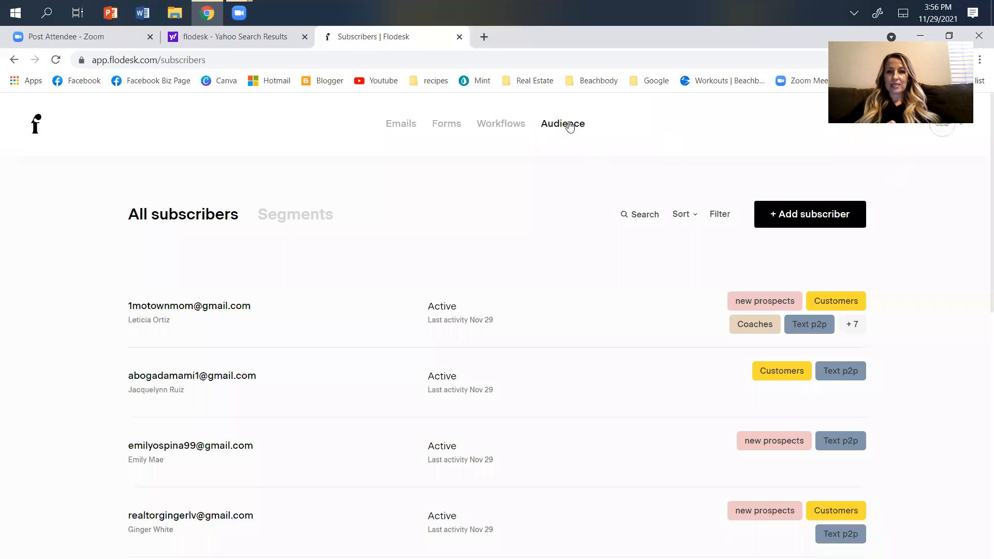
mouse_move(623, 125)
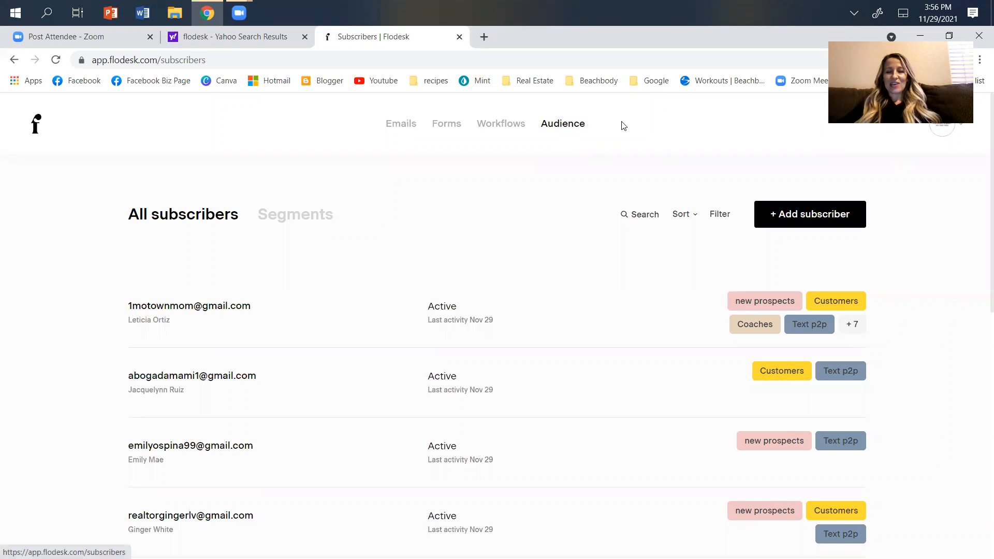
click(808, 214)
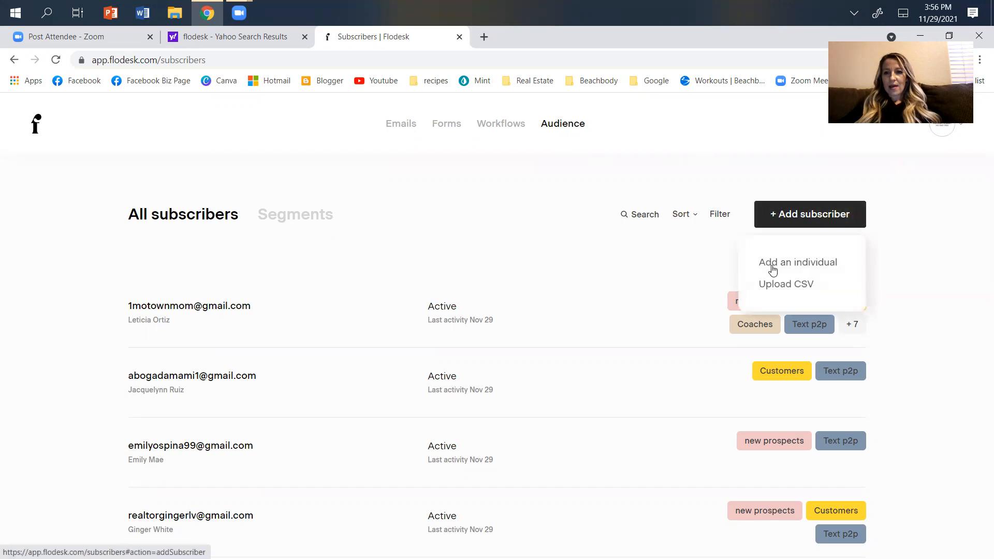
click(798, 262)
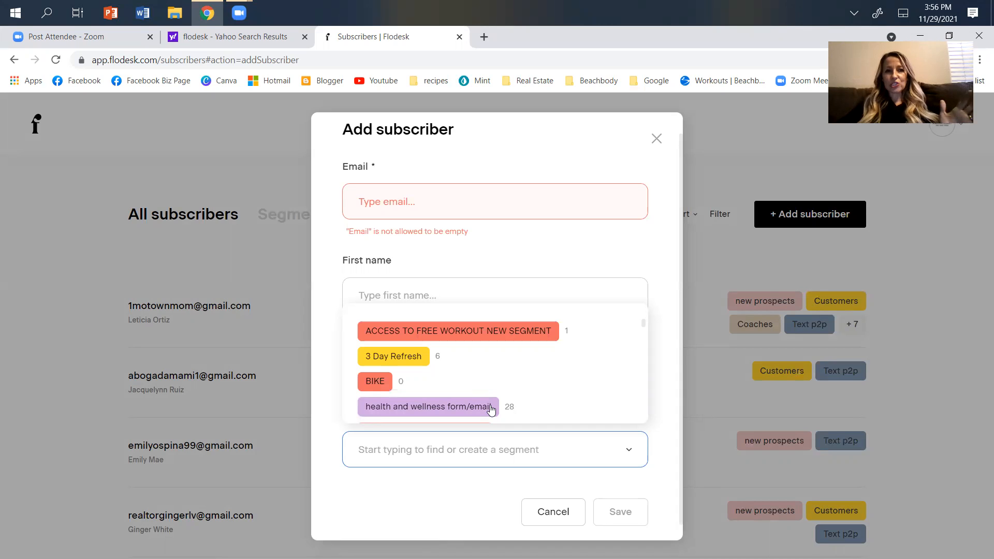
mouse_move(517, 403)
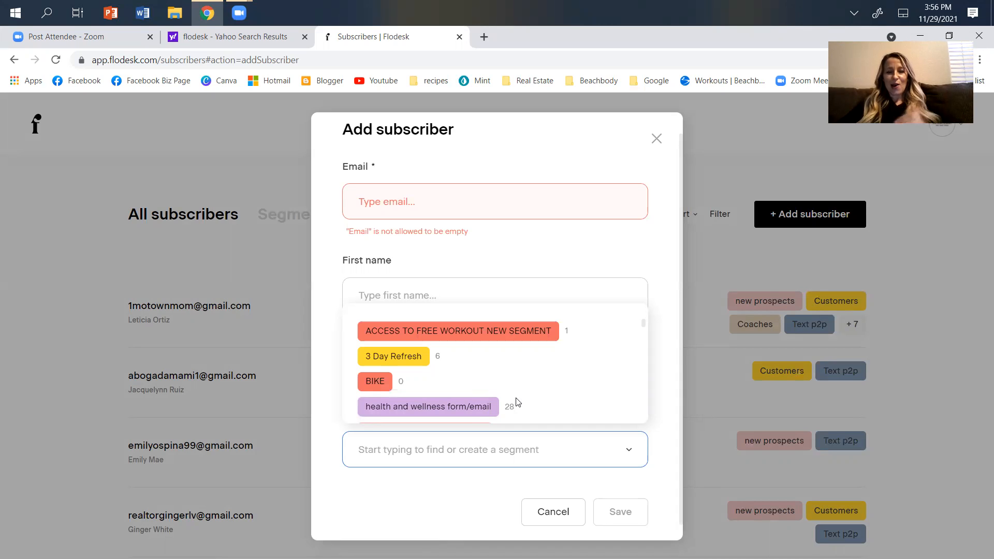